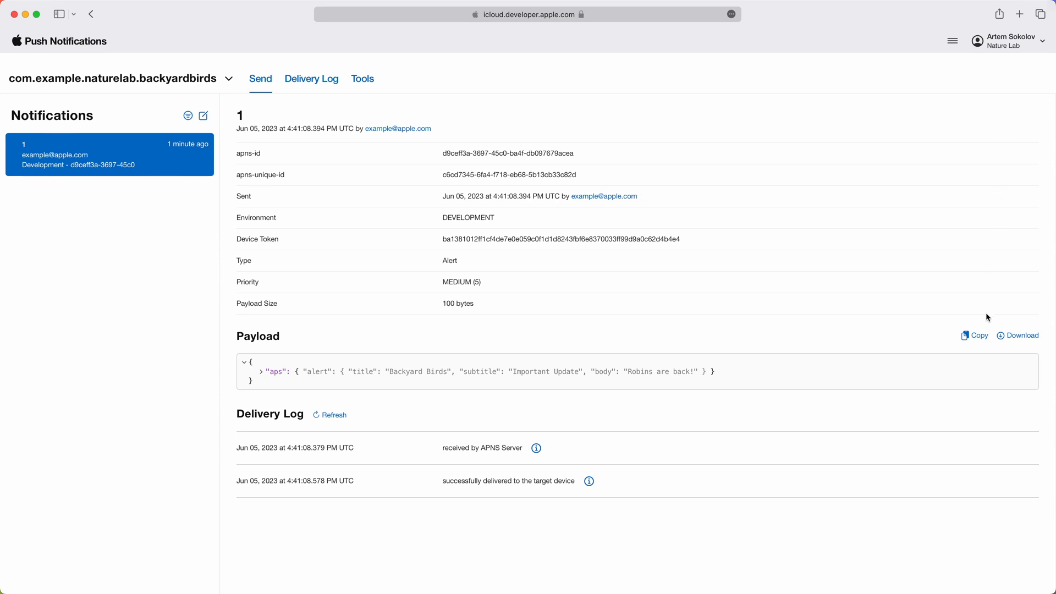
Step: Copy notification 1's payload to the clipboard and begin a blank new notification
click(977, 336)
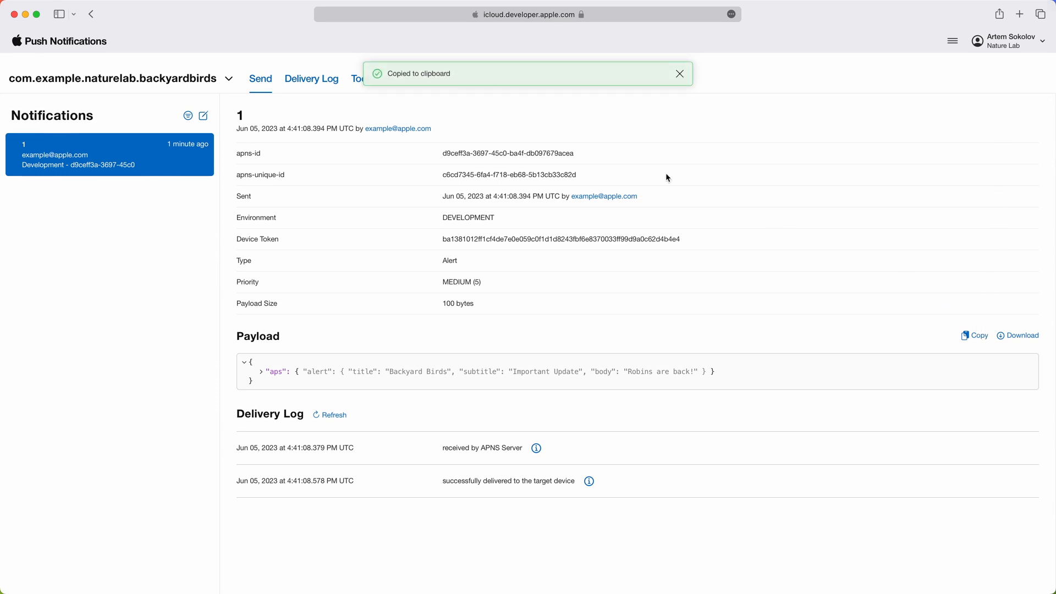
click(203, 115)
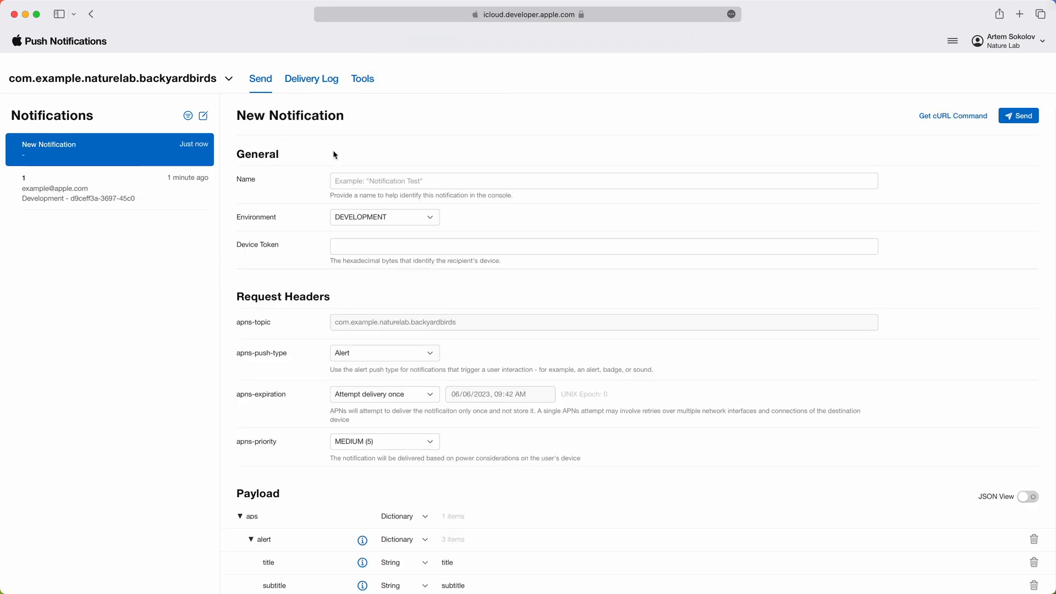
Step: Name the draft '2', use JSON view, set body 'Hummingbirds have hatched!', add the device token
text(2)
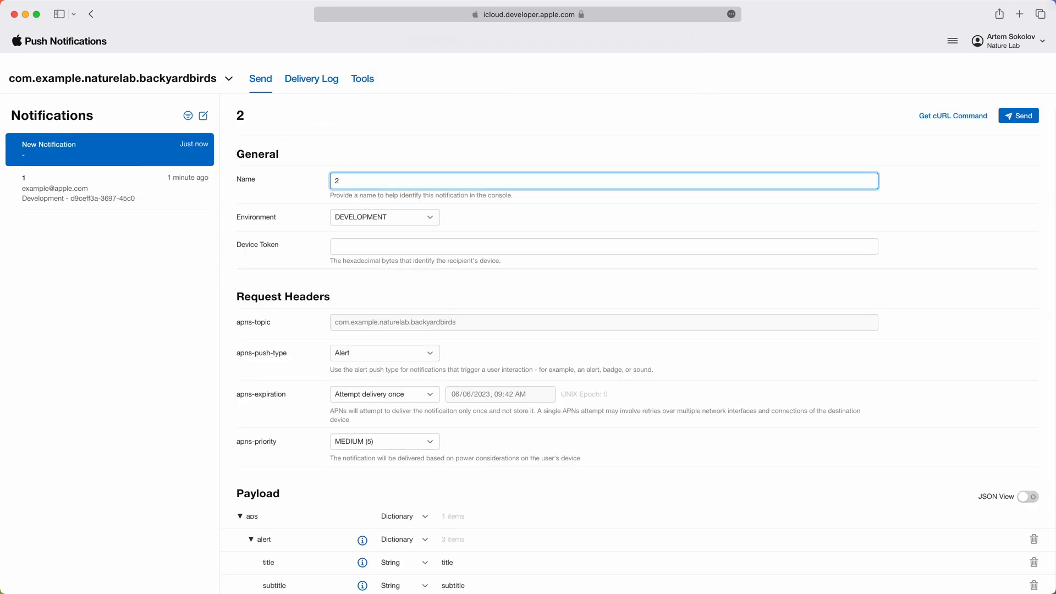
scroll(down, 3)
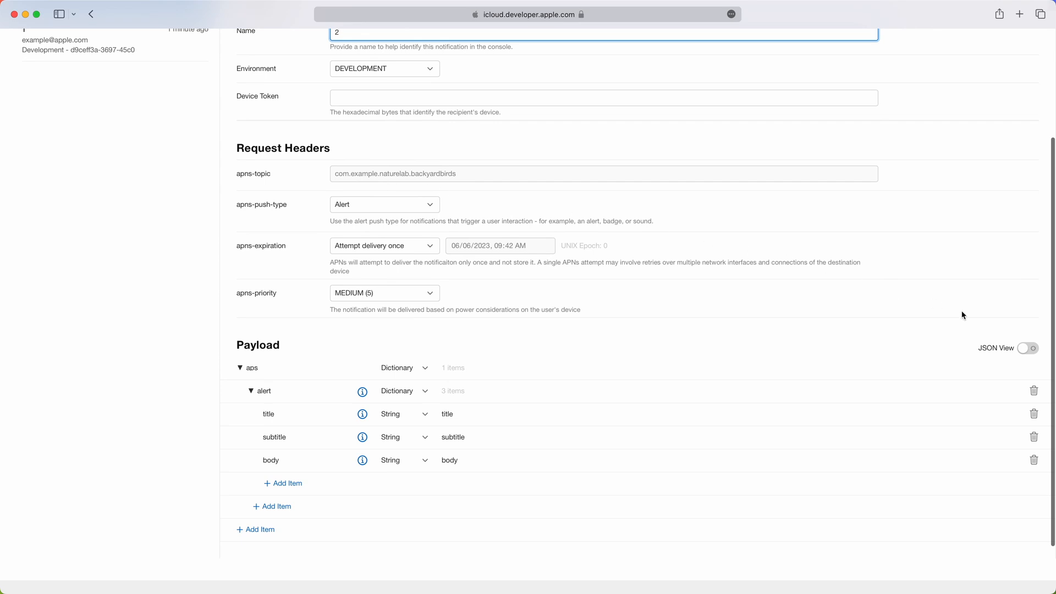
click(1029, 348)
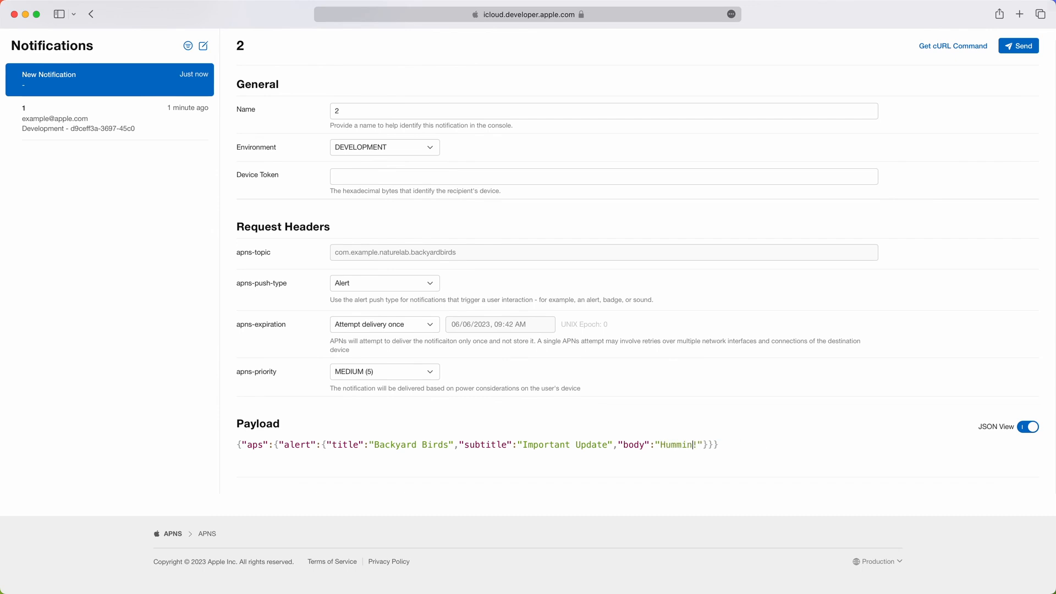
text(gbirds have)
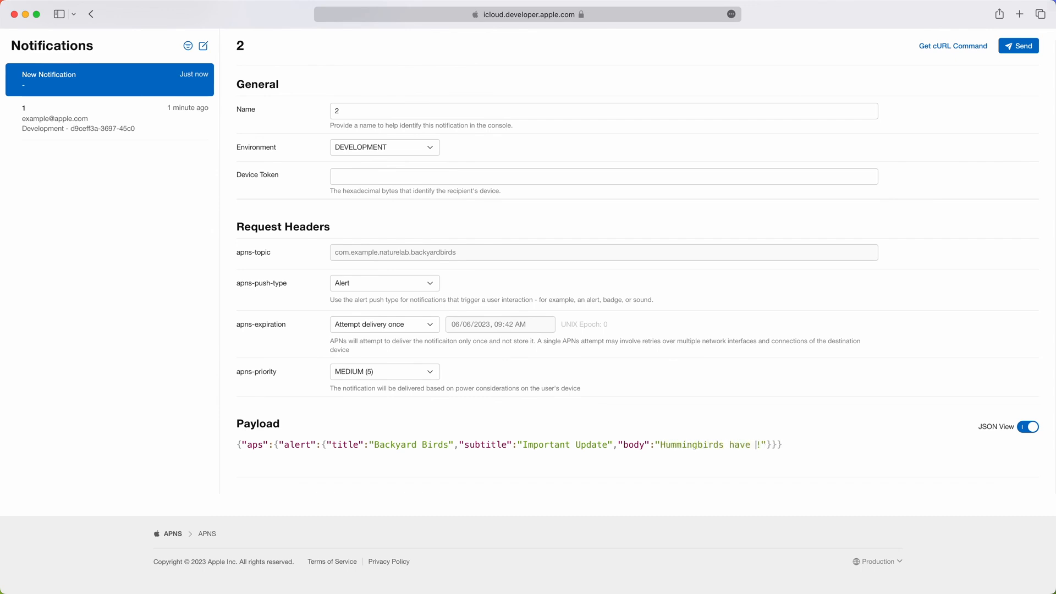
text(hatched)
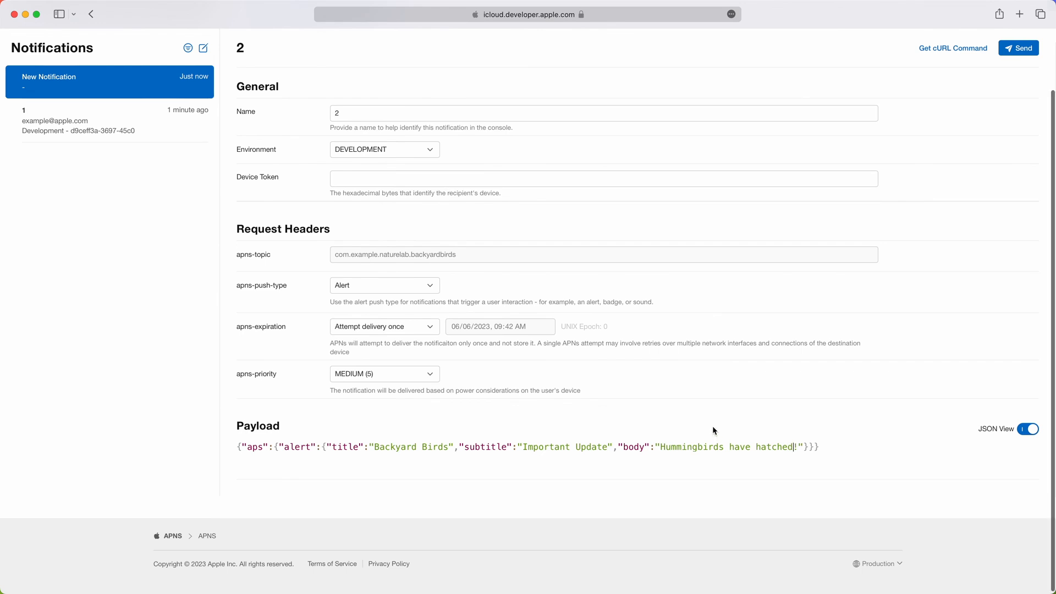
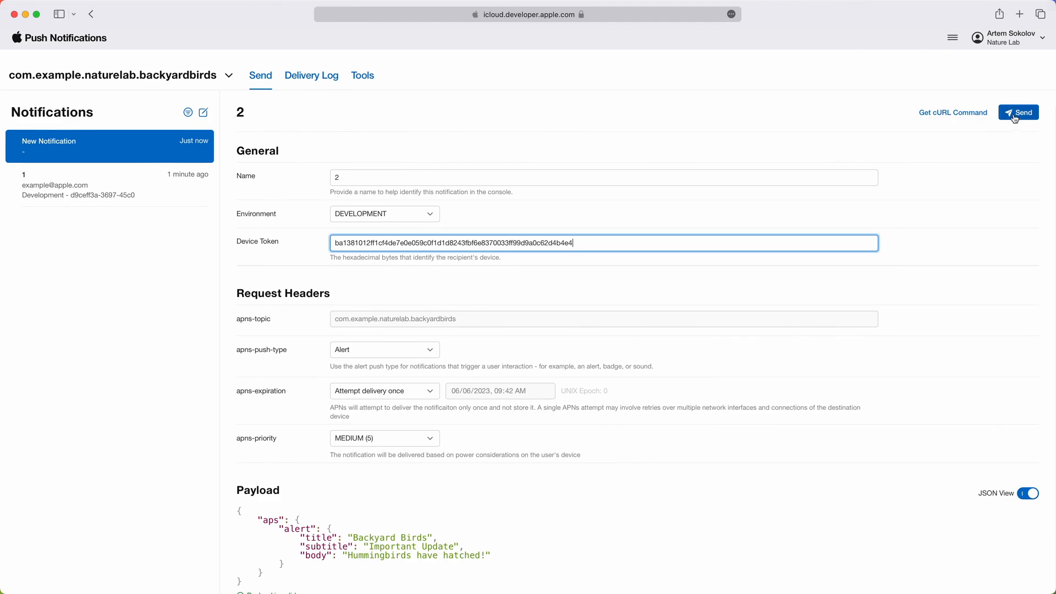
Step: Send notification 2, verify its delivery in the log, and start another new notification
click(1018, 113)
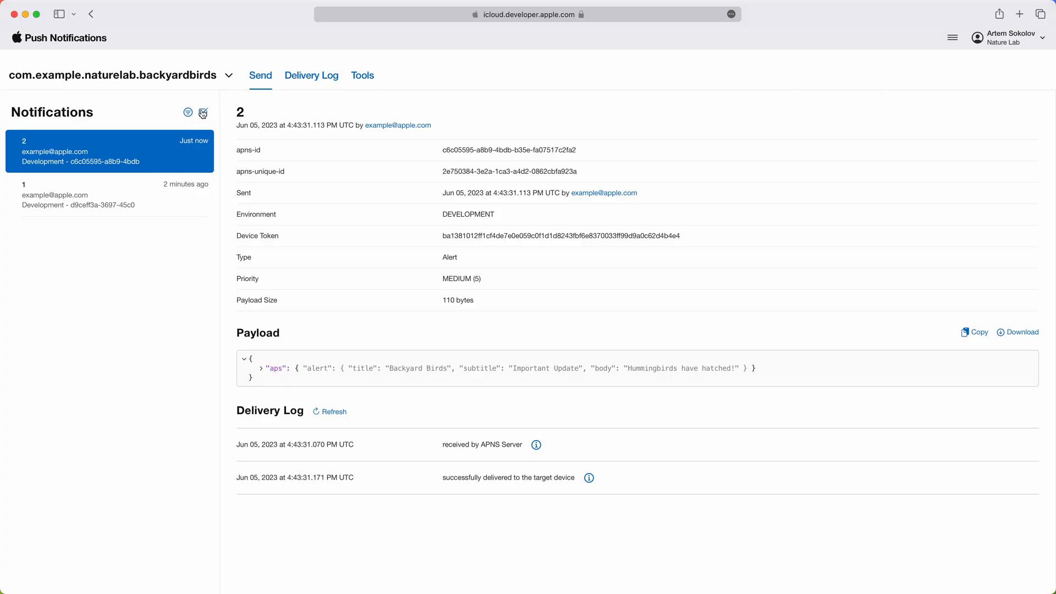
click(203, 111)
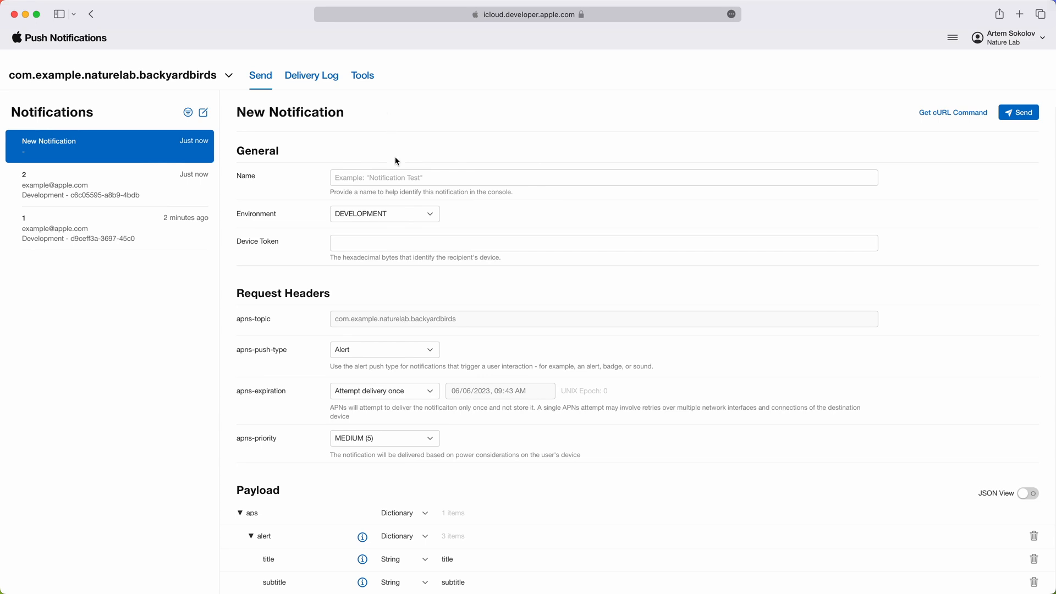
Step: Review the Environment and push-type options, keeping DEVELOPMENT and Alert
click(384, 214)
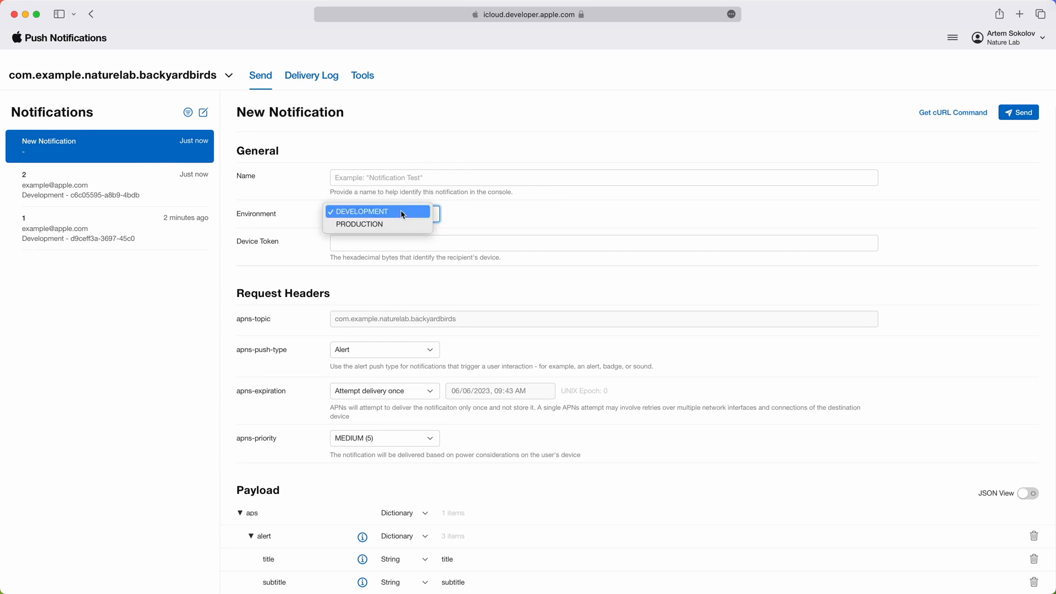
click(360, 210)
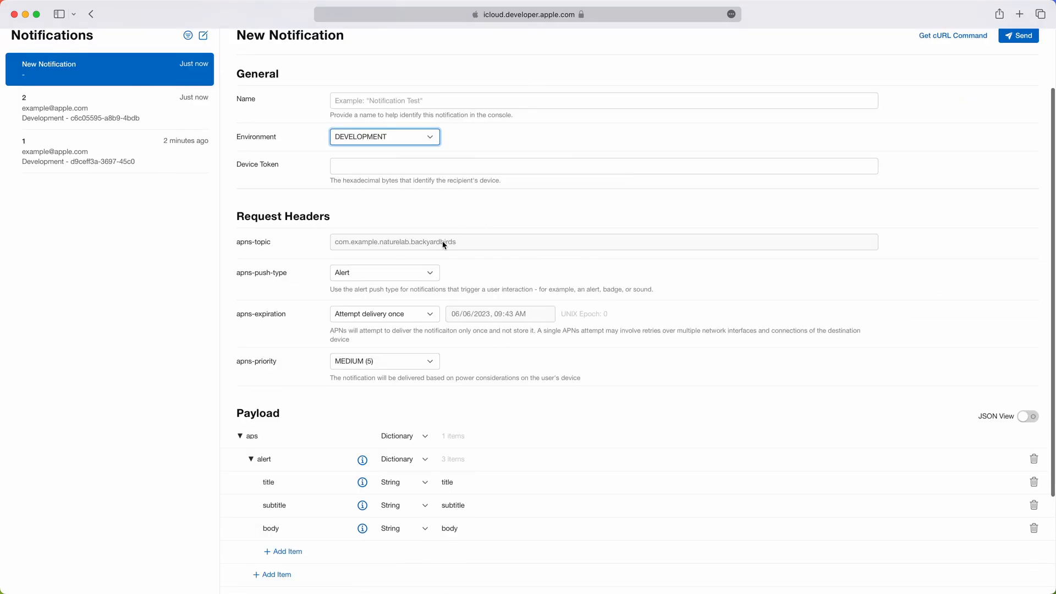
click(384, 272)
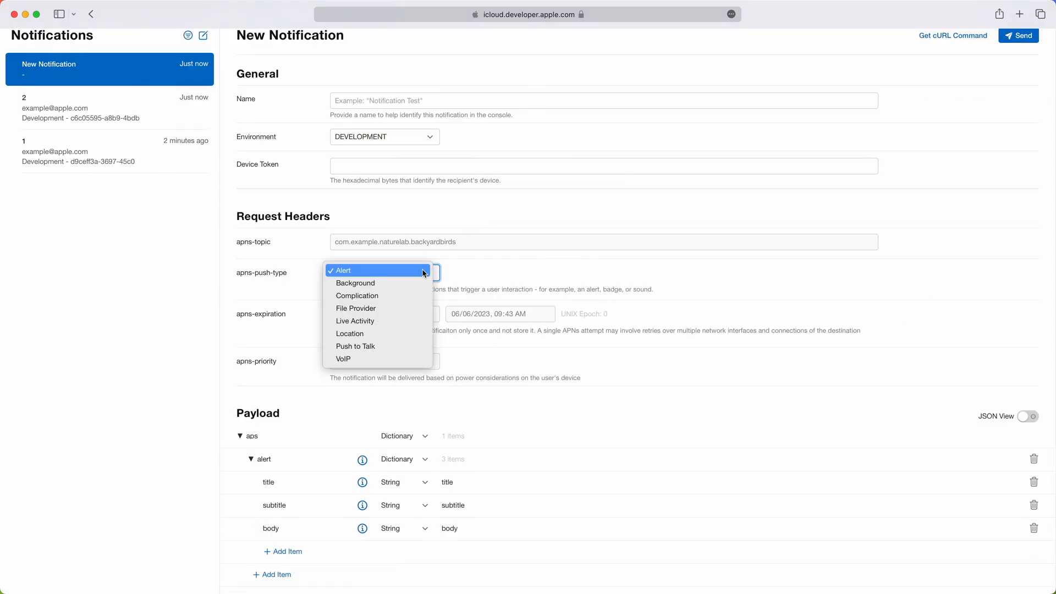
click(342, 270)
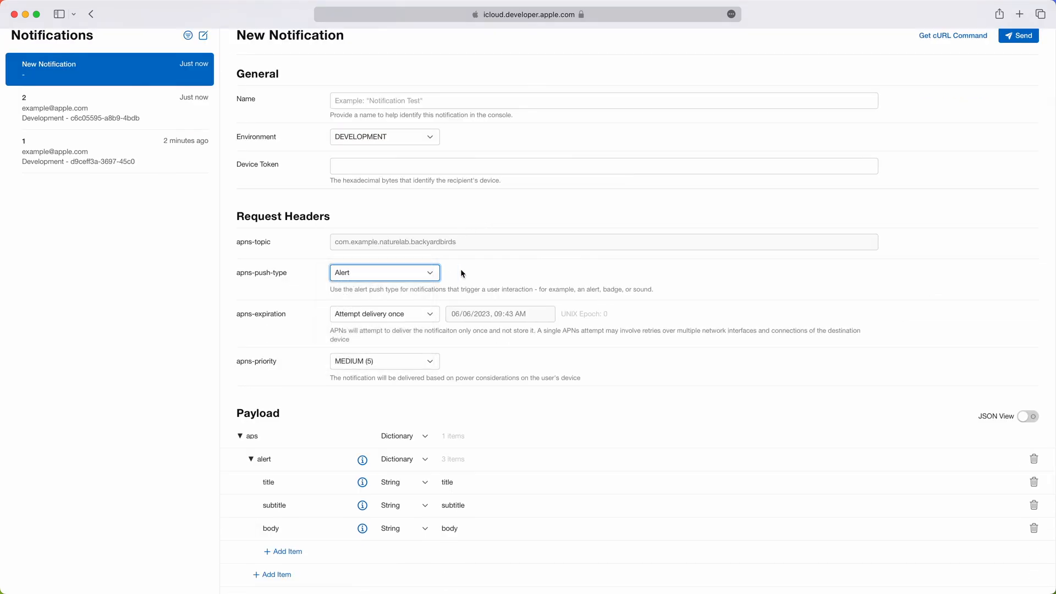
Step: Set the expiration date to 06/06/2023 09:43 AM and keep MEDIUM (5) priority
click(384, 313)
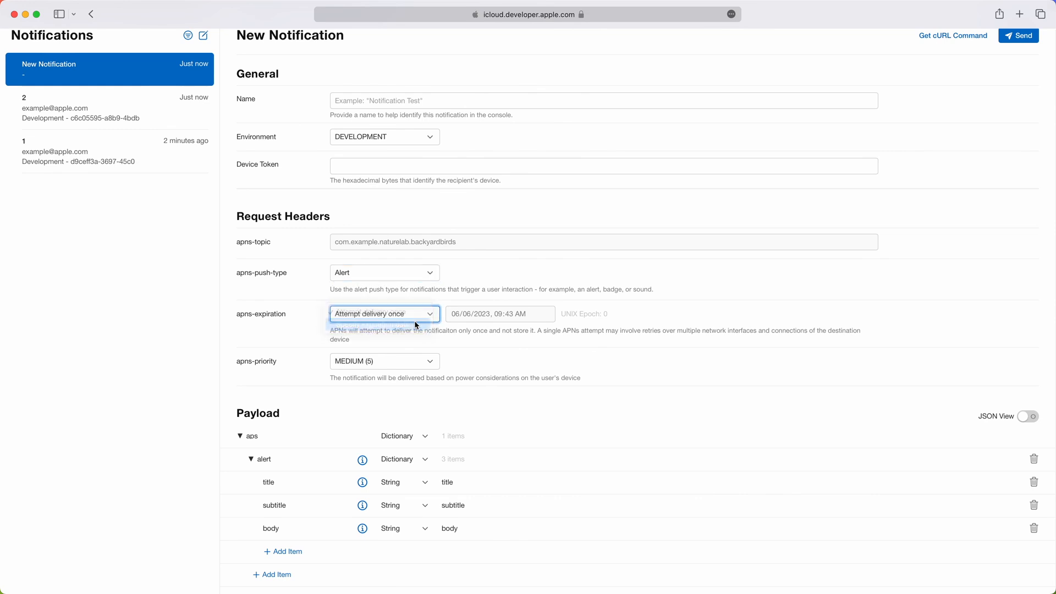
click(384, 313)
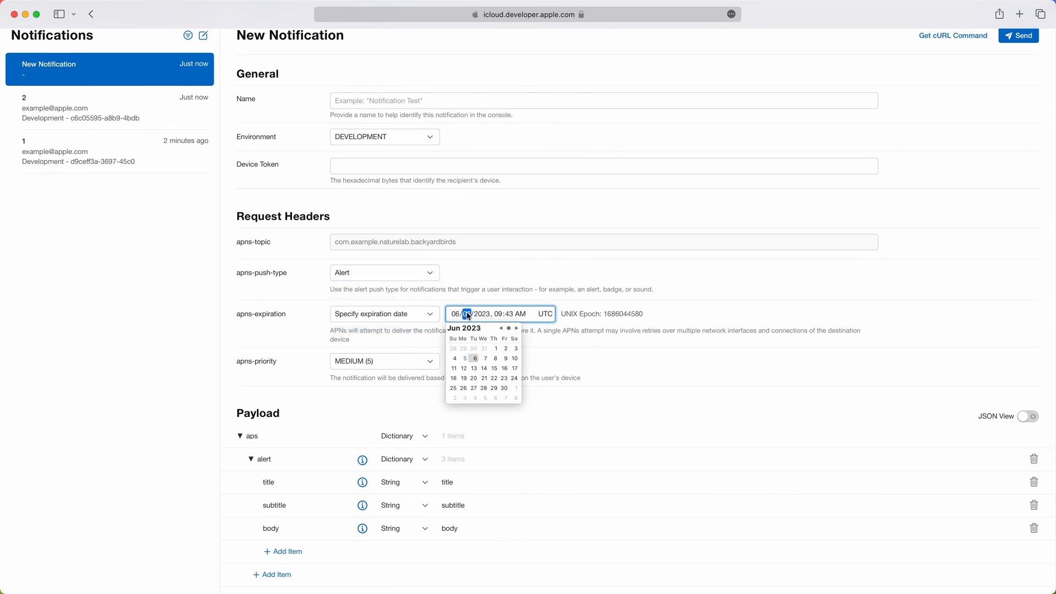
click(700, 312)
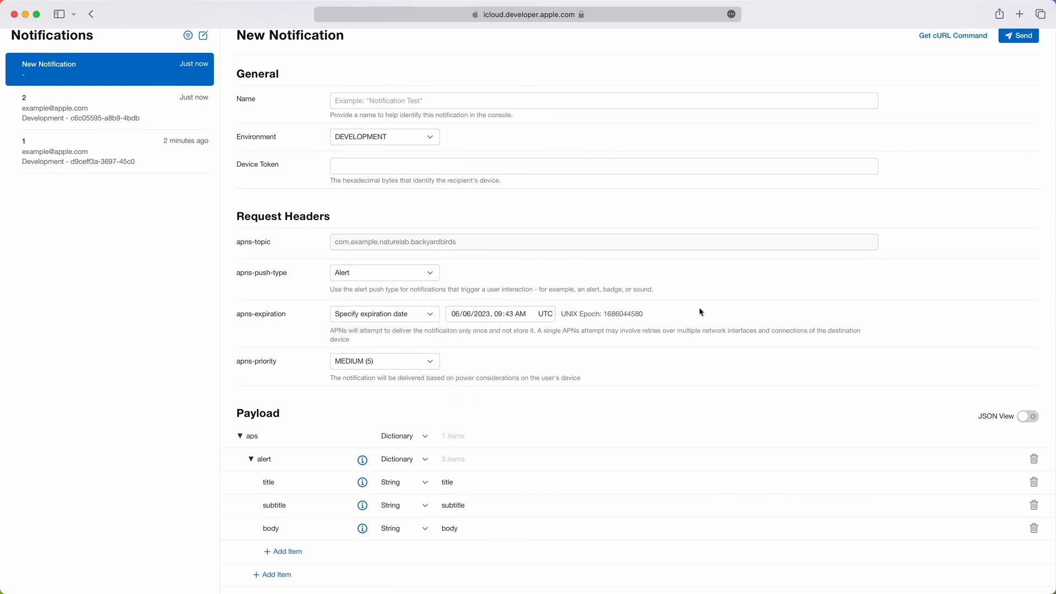
click(384, 360)
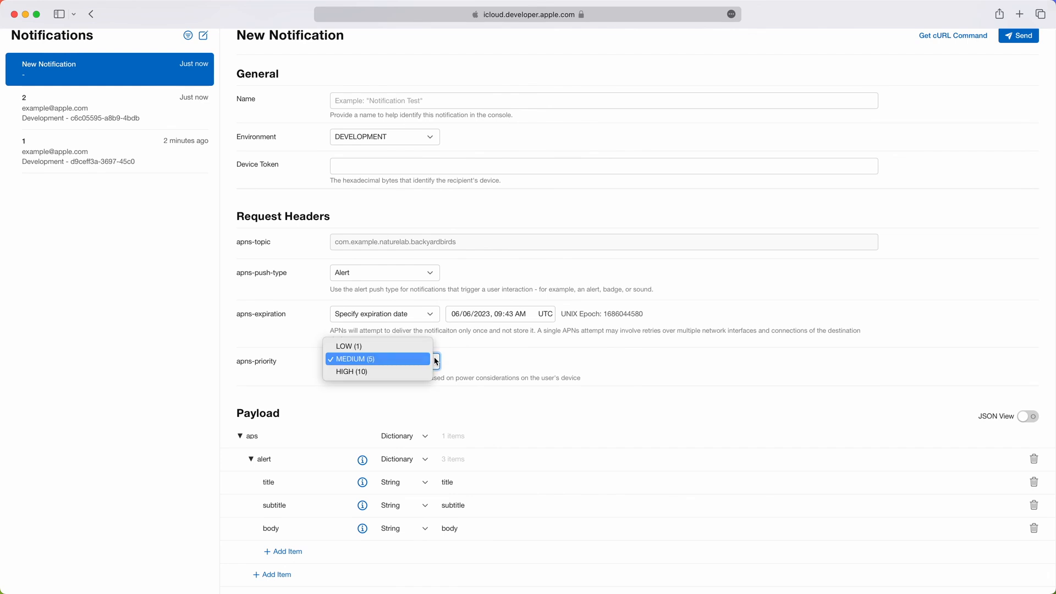
click(376, 358)
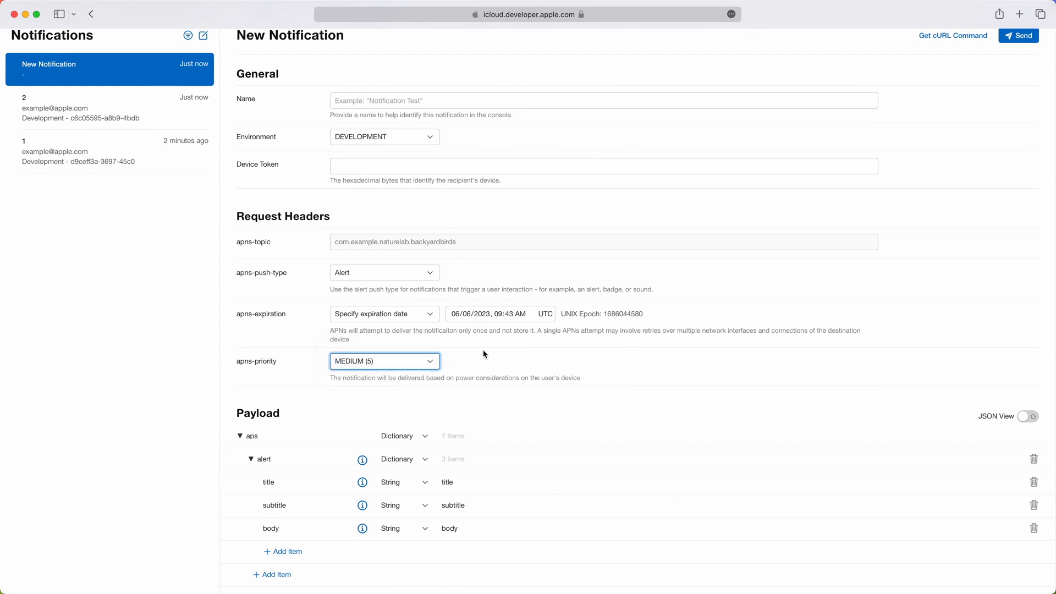
scroll(down, 3)
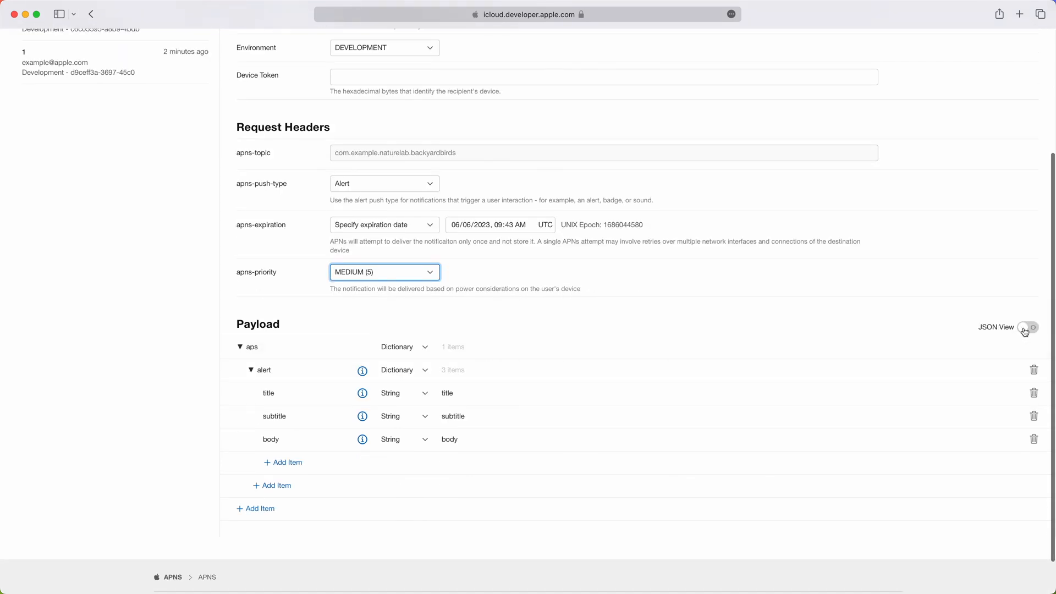